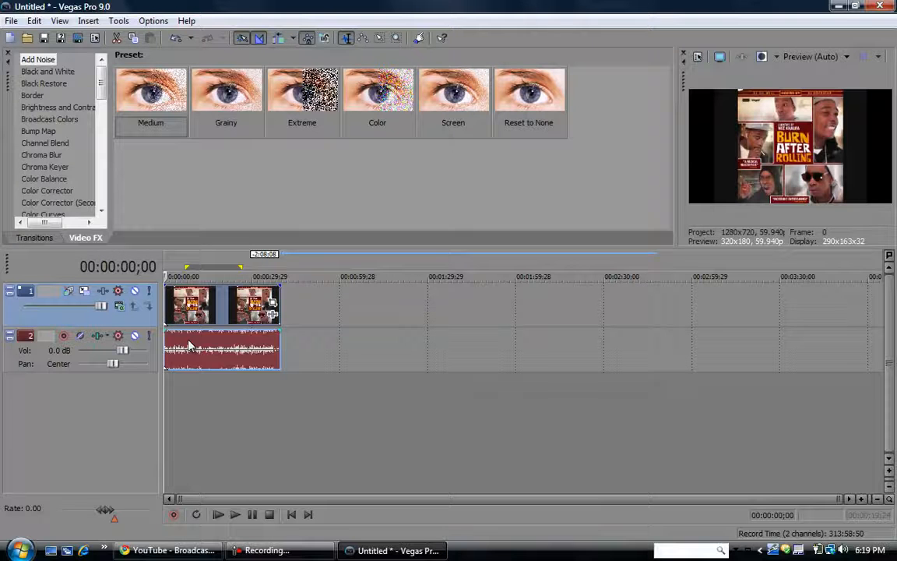
- Select the song's red audio event on track 2 of the timeline
left_click(236, 514)
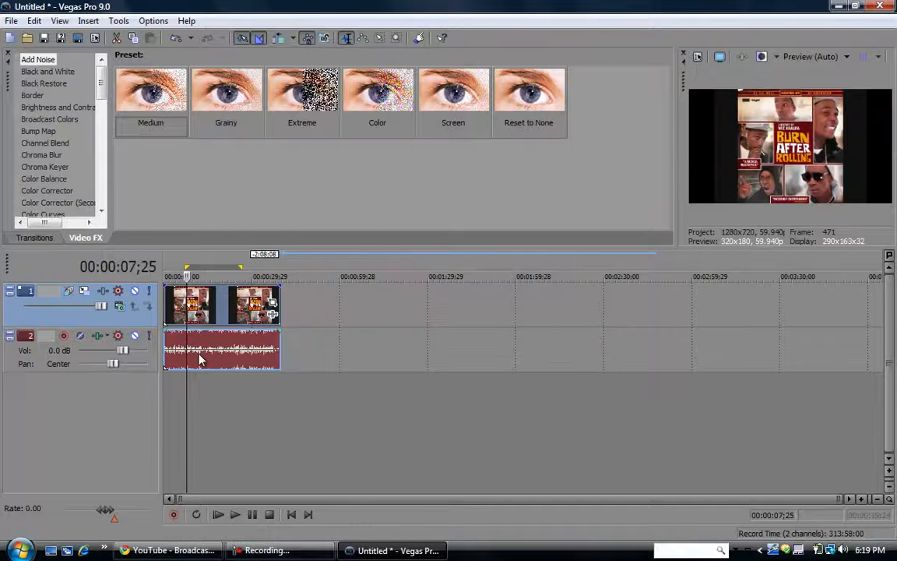
- In the audio event's Properties, set the time stretch/pitch shift method to Classic
right_click(200, 358)
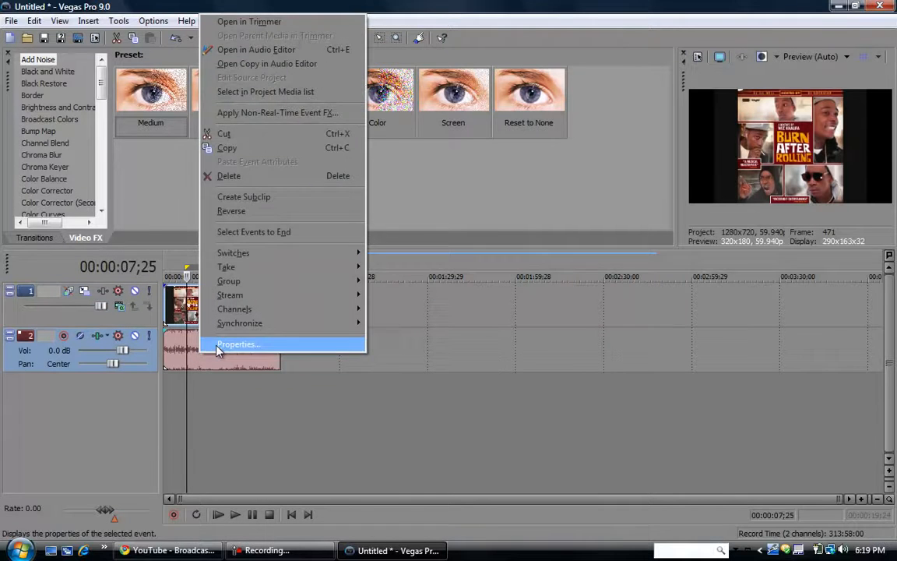
left_click(237, 344)
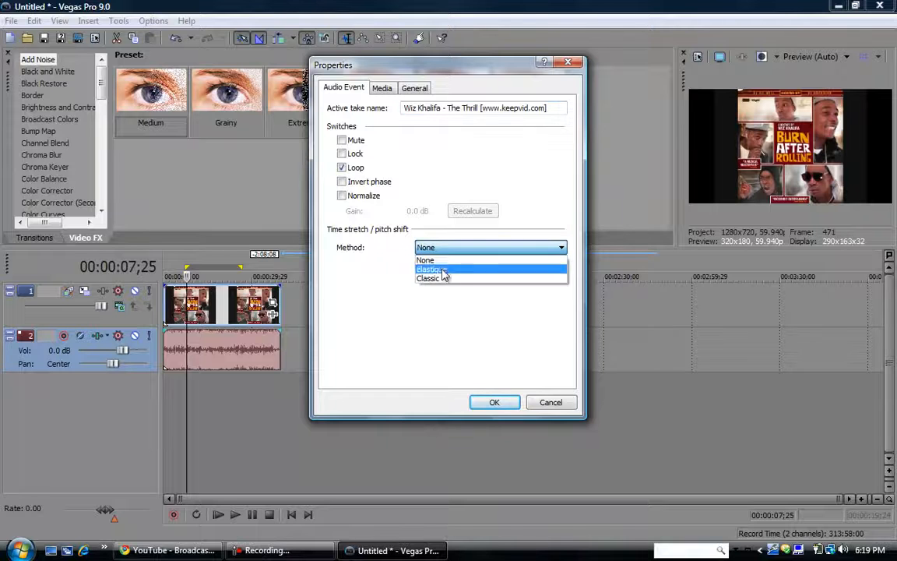
left_click(433, 277)
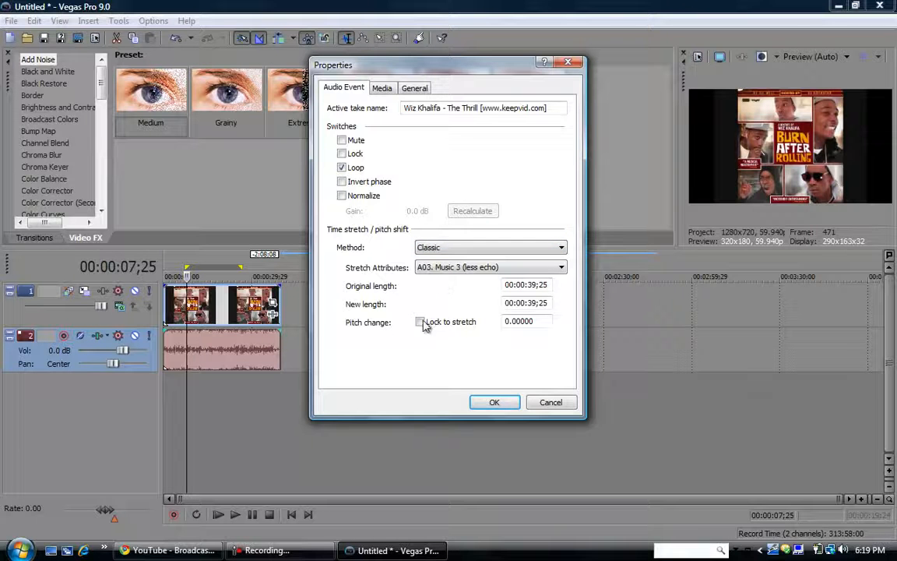